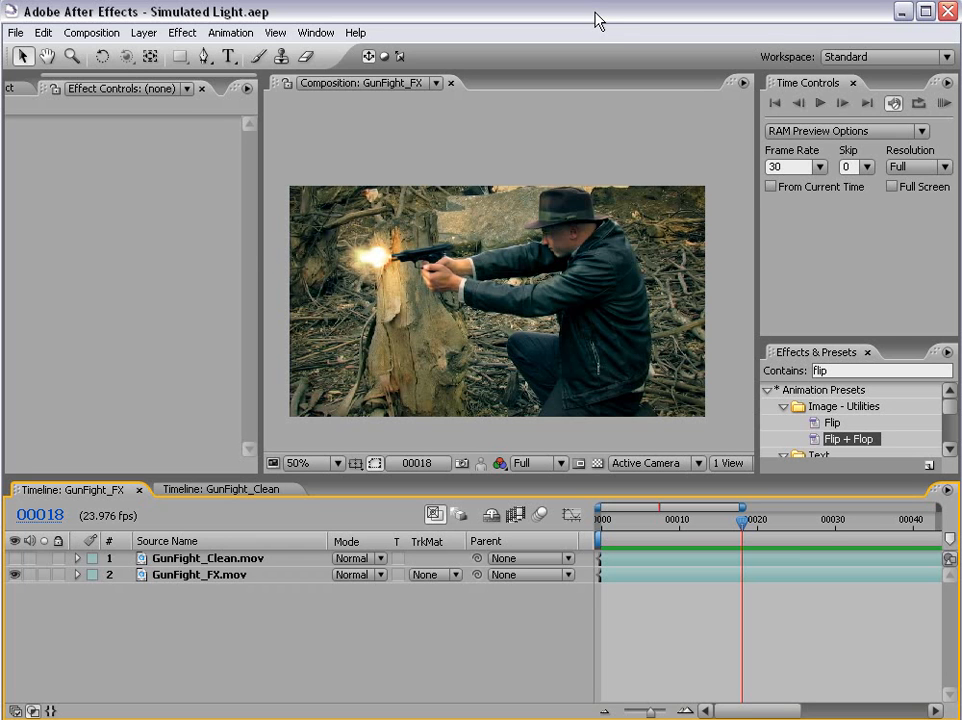
mouse_move(638, 303)
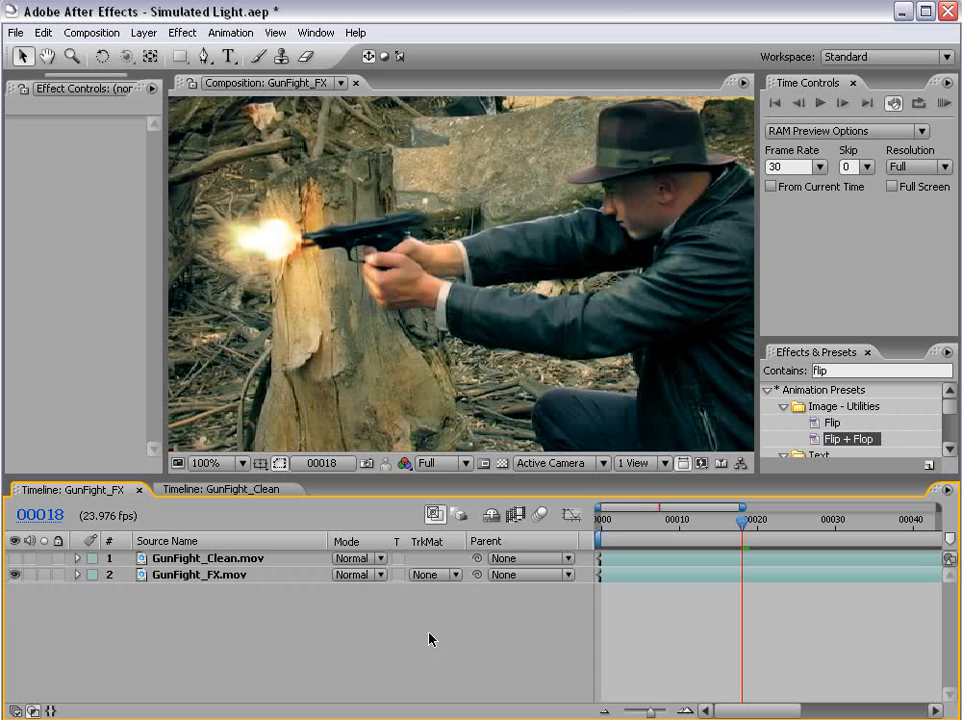
mouse_move(687, 665)
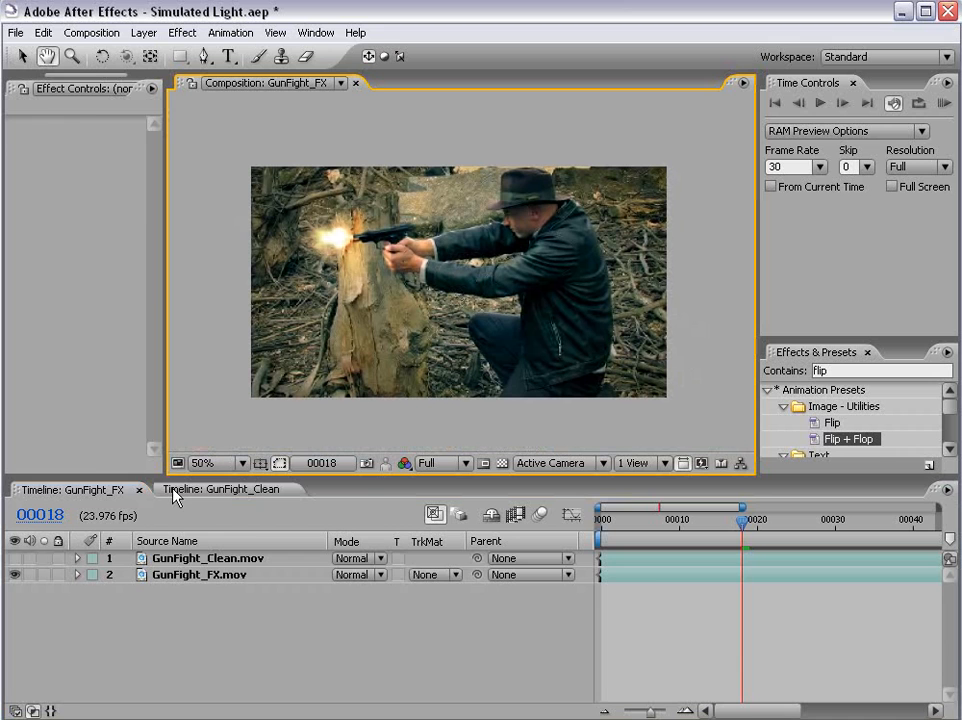
Step: In GunFight_Clean, add the 9mm_01 muzzle flash flipped horizontally at the barrel, in Add mode
left_click(220, 489)
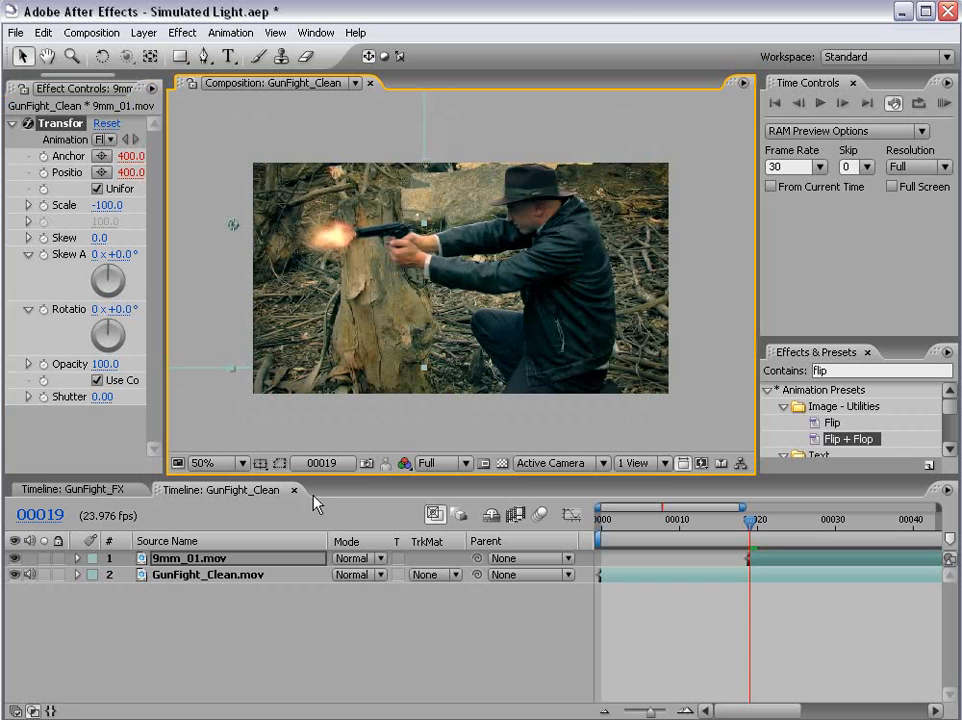
left_click(358, 558)
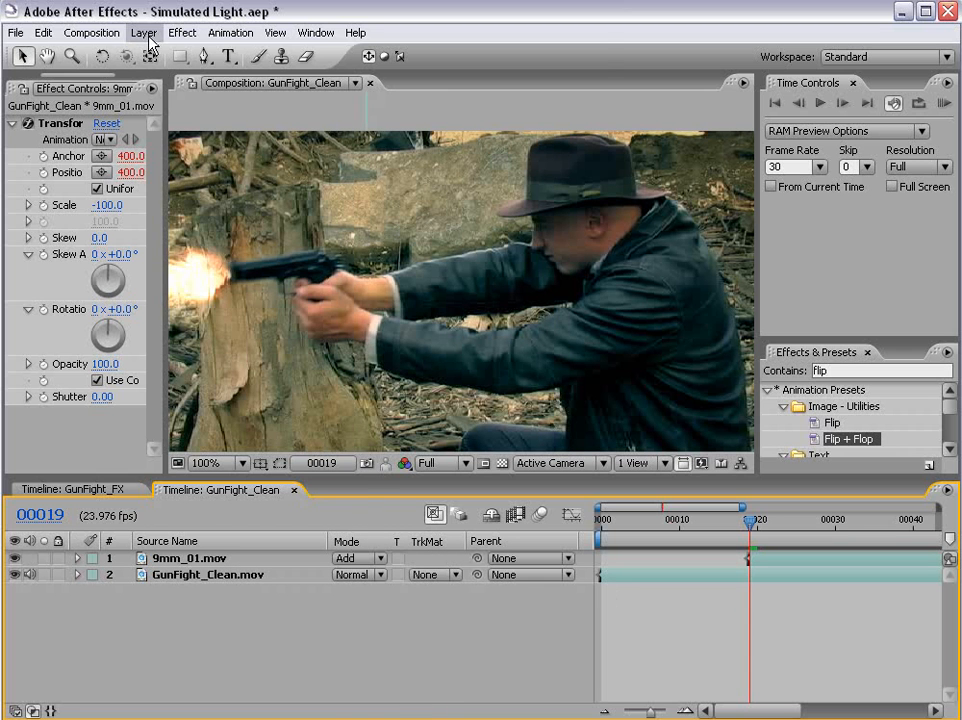
Step: Add an adjustment layer and trace masks around the hands, hat brim, face, chin and neck
left_click(143, 32)
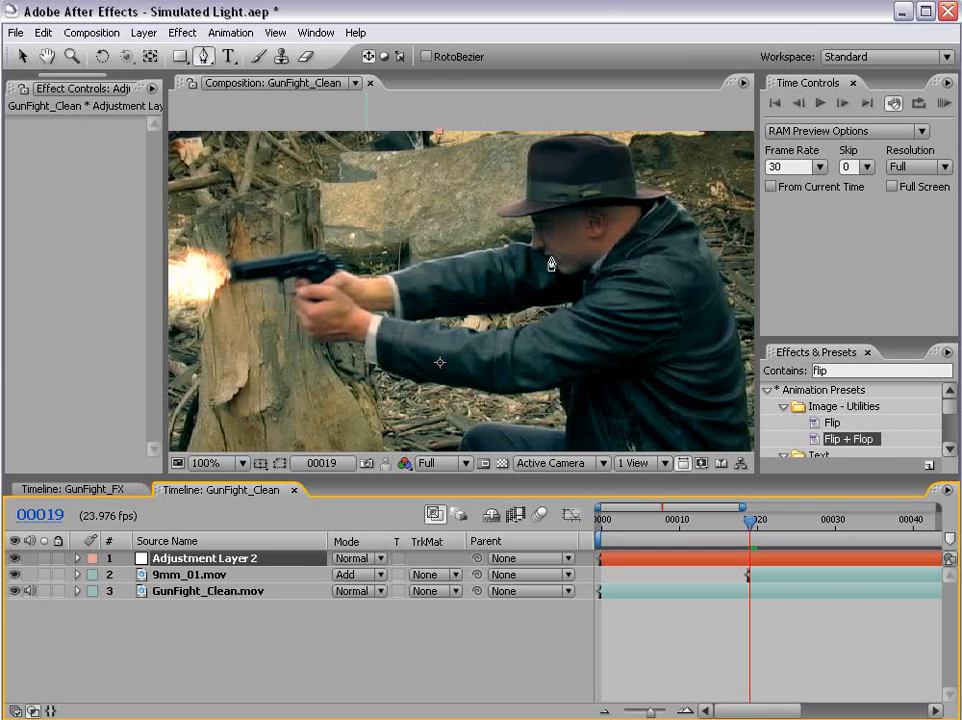
mouse_move(540, 167)
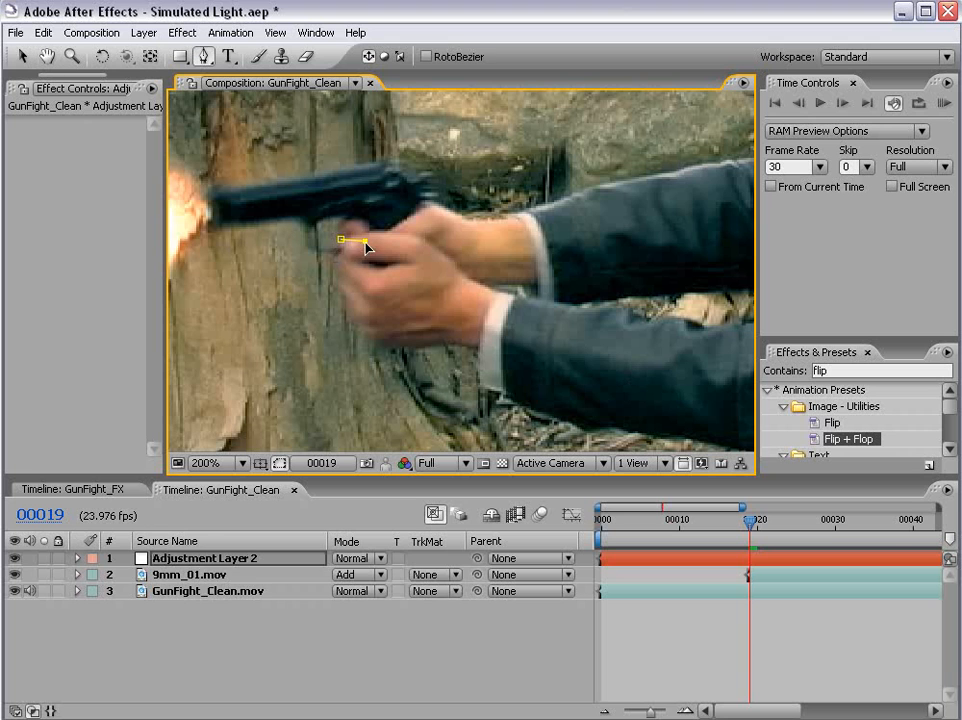
left_click_drag(365, 240, 365, 318)
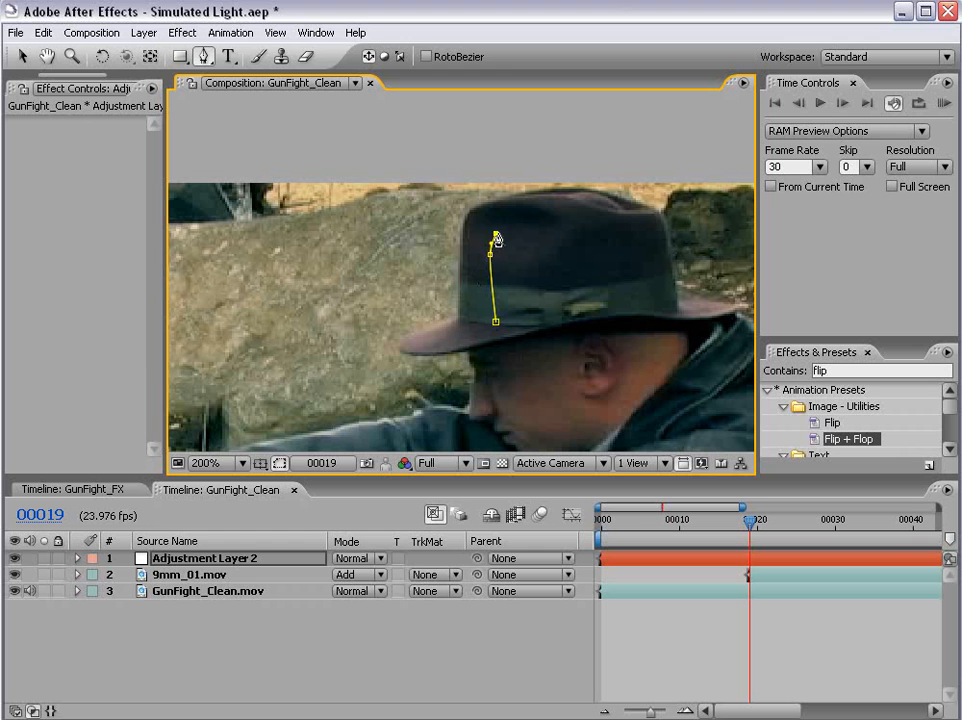
left_click_drag(490, 250, 490, 203)
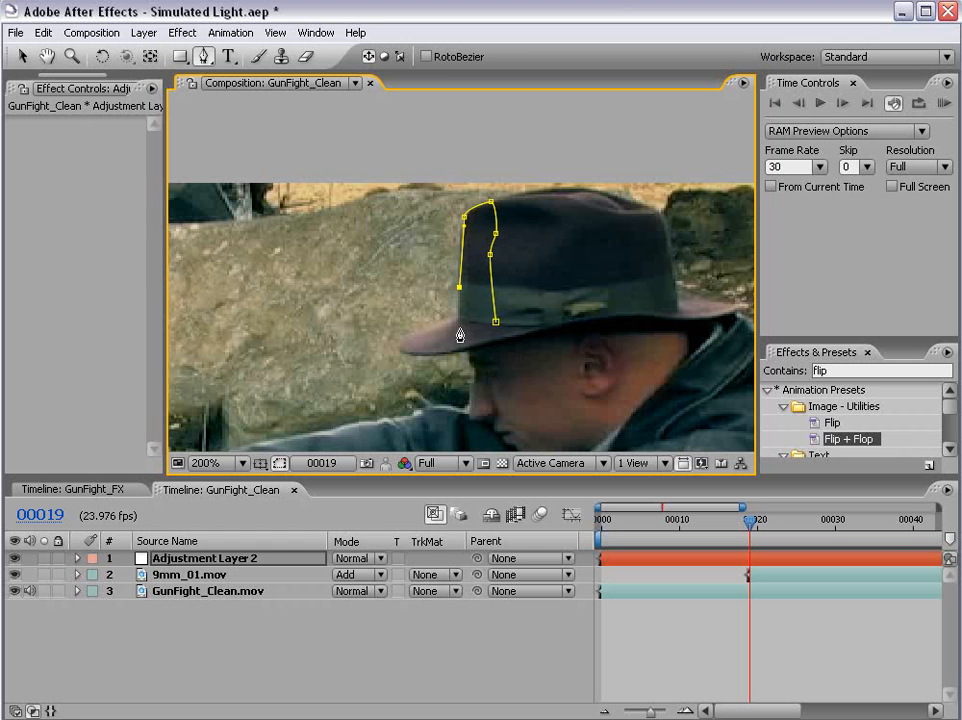
left_click_drag(460, 335, 525, 262)
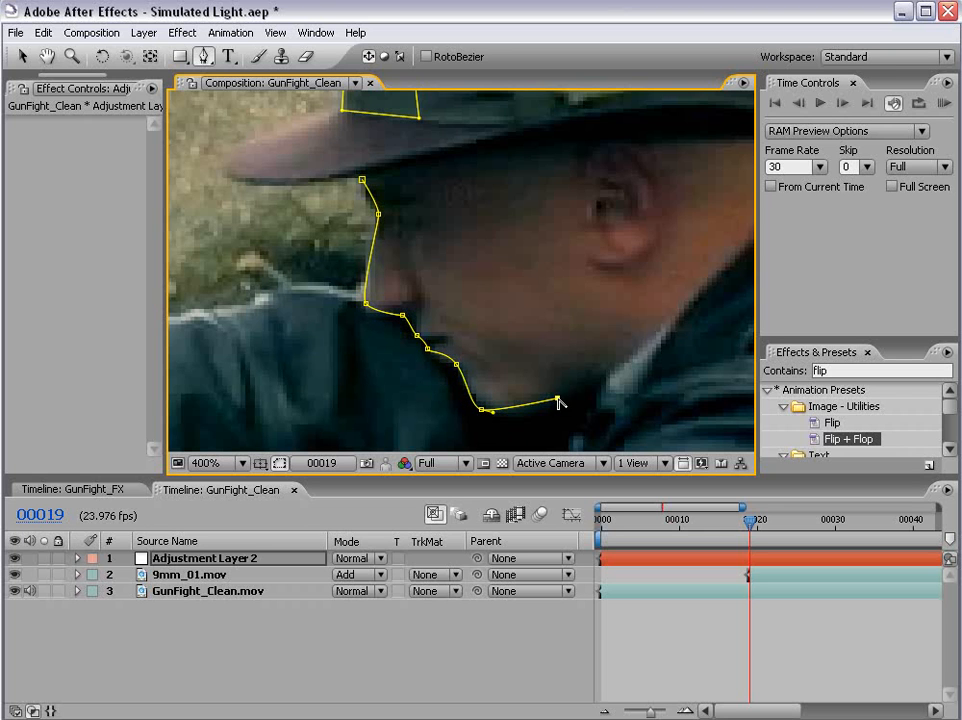
left_click_drag(560, 400, 530, 410)
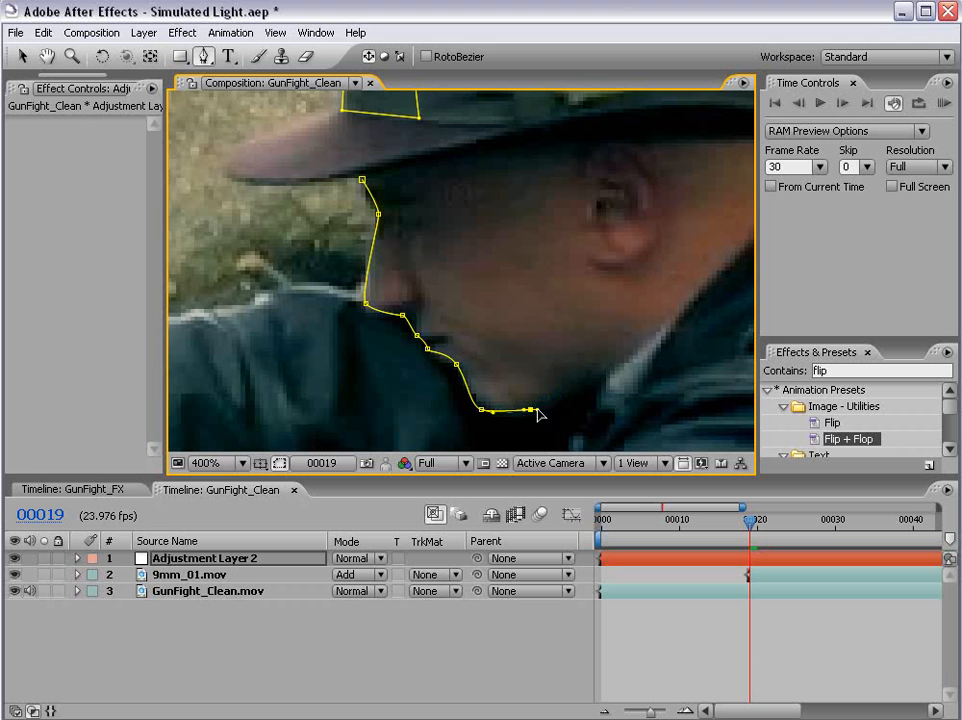
left_click_drag(530, 410, 557, 393)
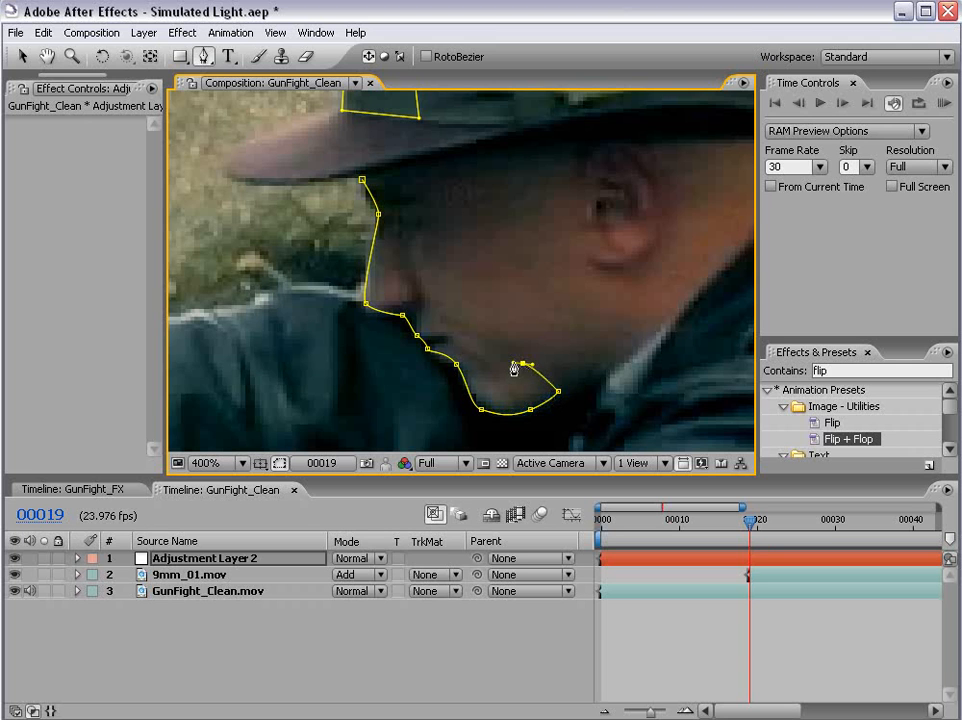
left_click_drag(513, 367, 420, 220)
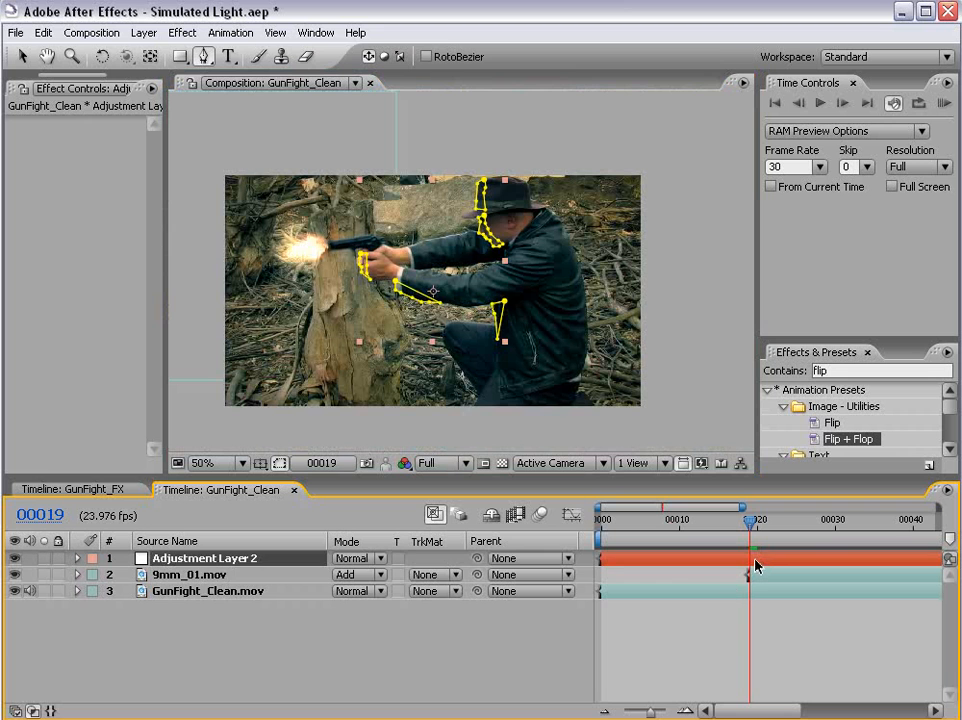
Step: Apply Levels to Adjustment Layer 2, hide mask outlines, and lower Input White to 125
left_click(202, 462)
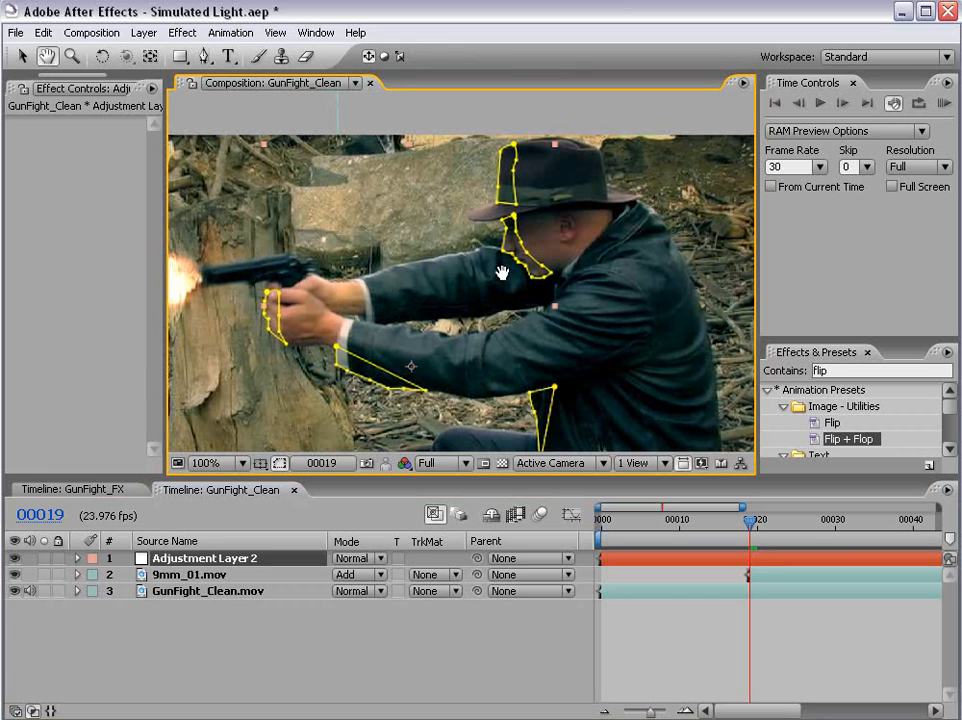
mouse_move(287, 247)
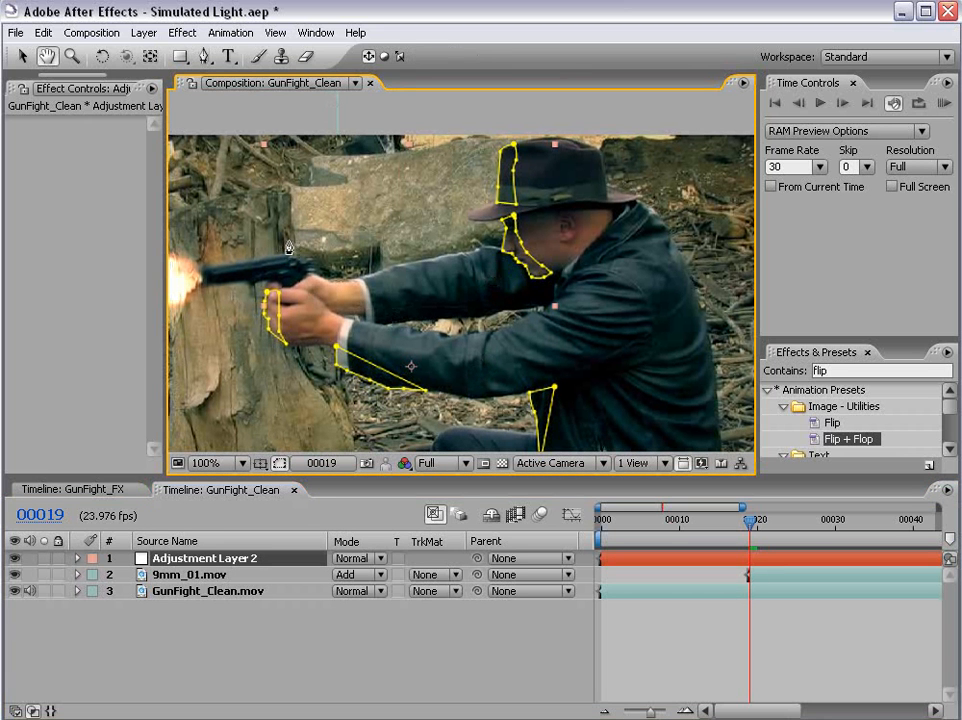
left_click(182, 32)
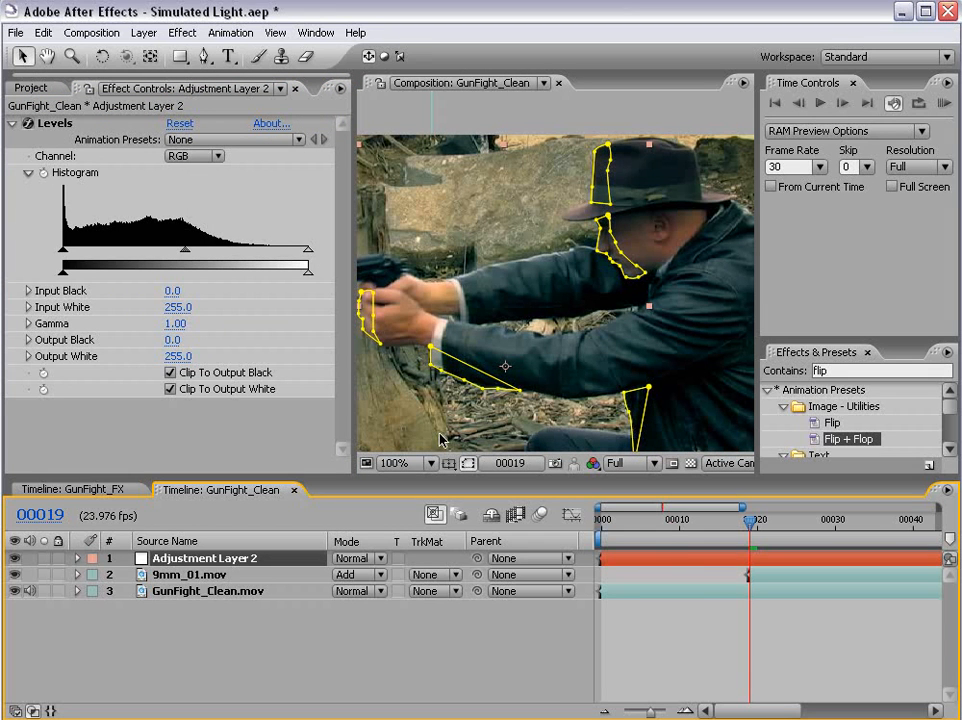
left_click(468, 463)
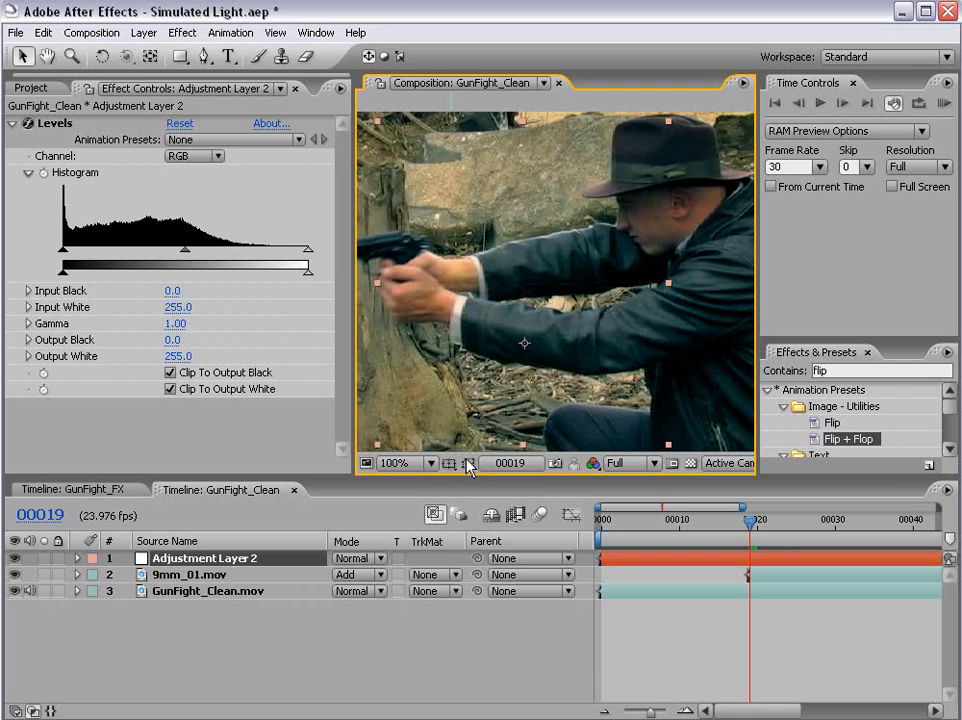
left_click_drag(310, 268, 297, 252)
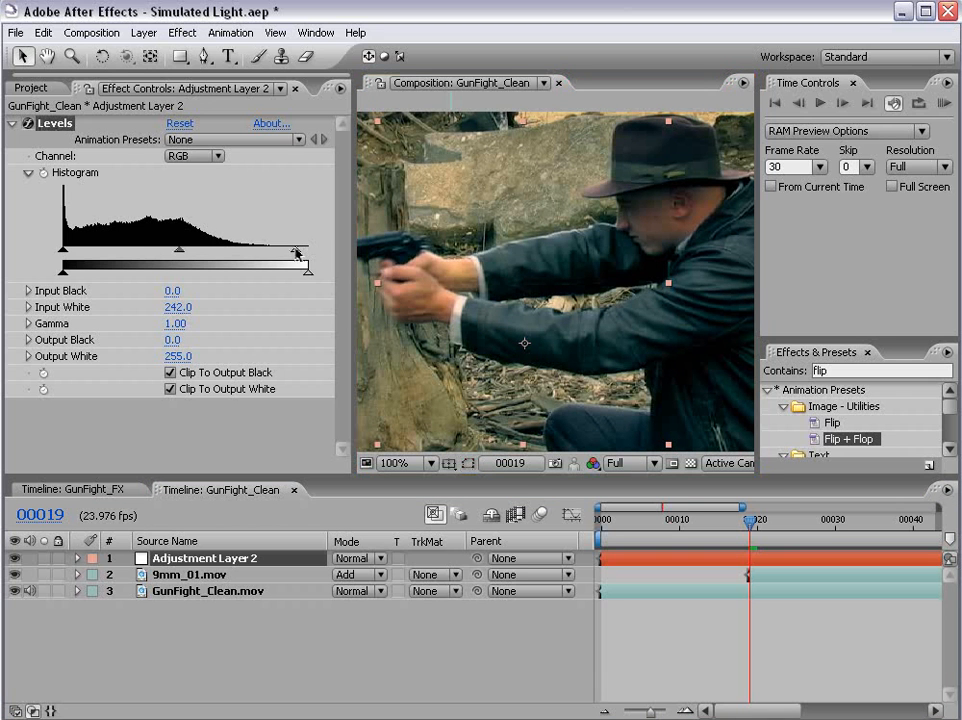
left_click_drag(297, 253, 178, 253)
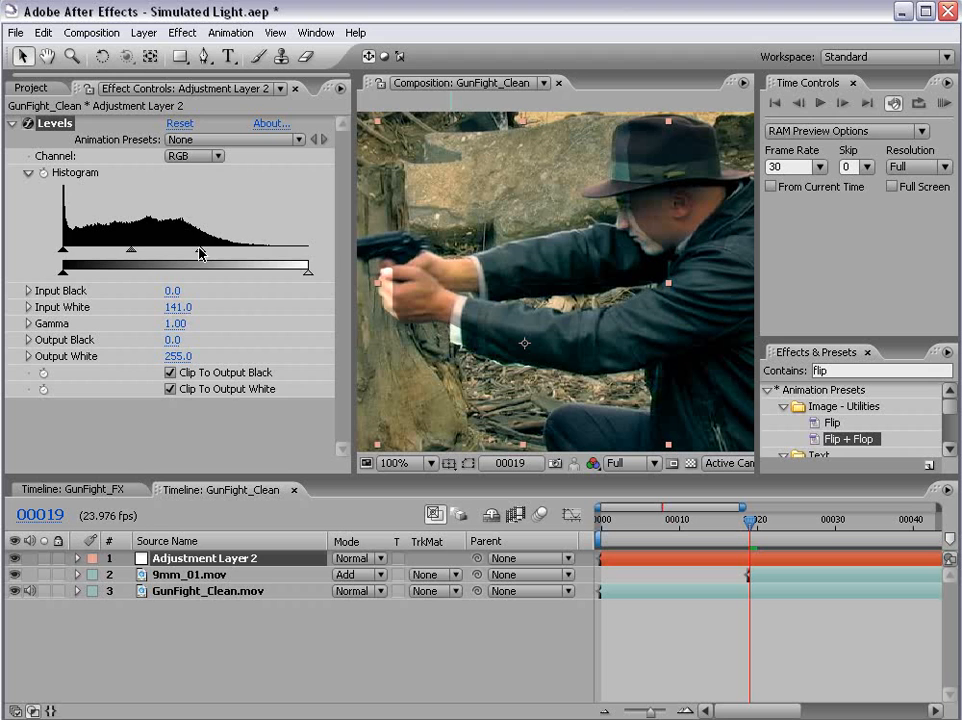
left_click_drag(200, 250, 285, 250)
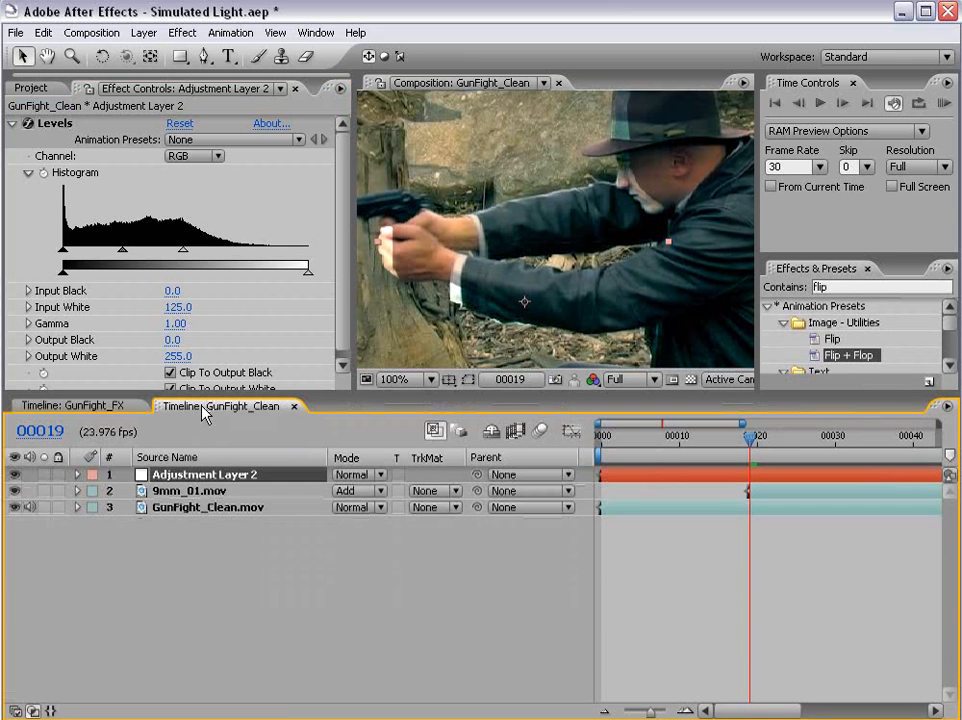
Step: Ease back the masked brightening and set the Levels blue channel gamma to 0.90
left_click(77, 474)
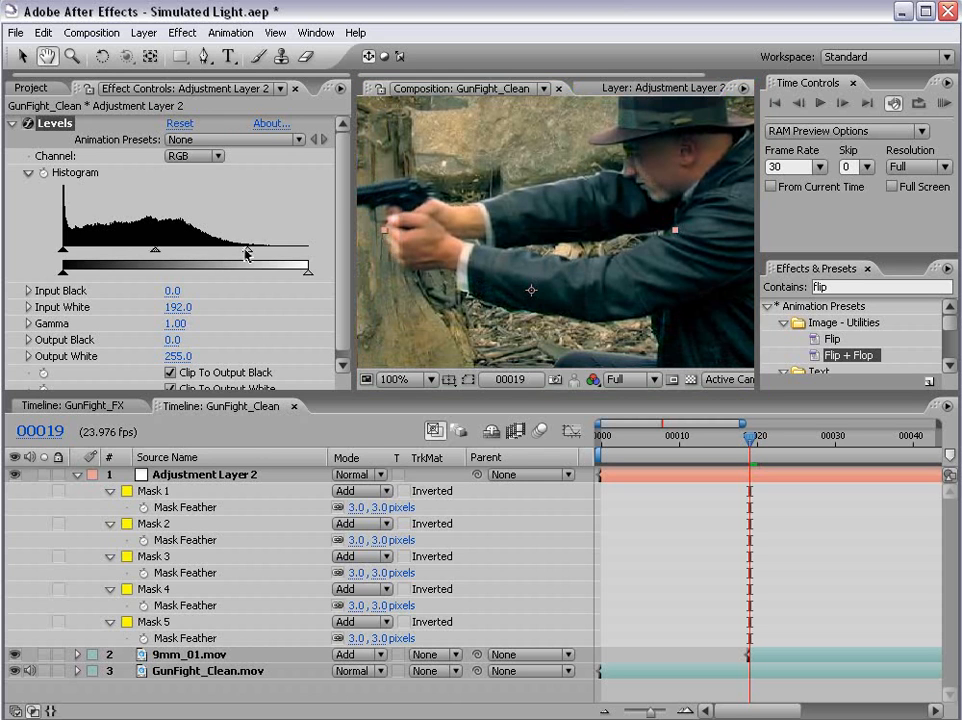
left_click_drag(245, 265, 228, 265)
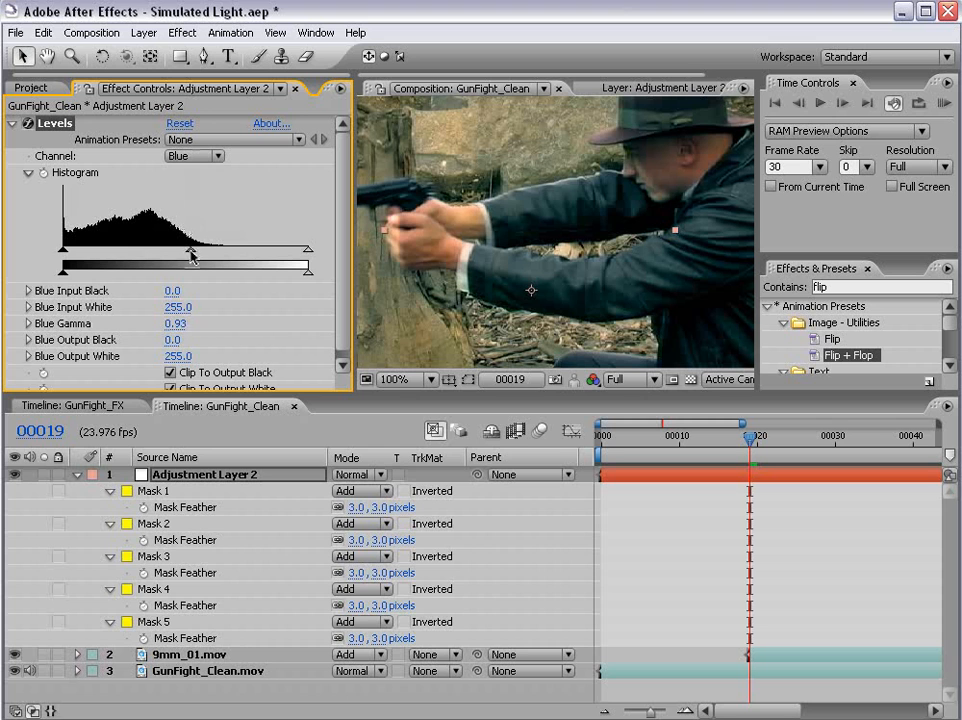
left_click_drag(190, 253, 200, 253)
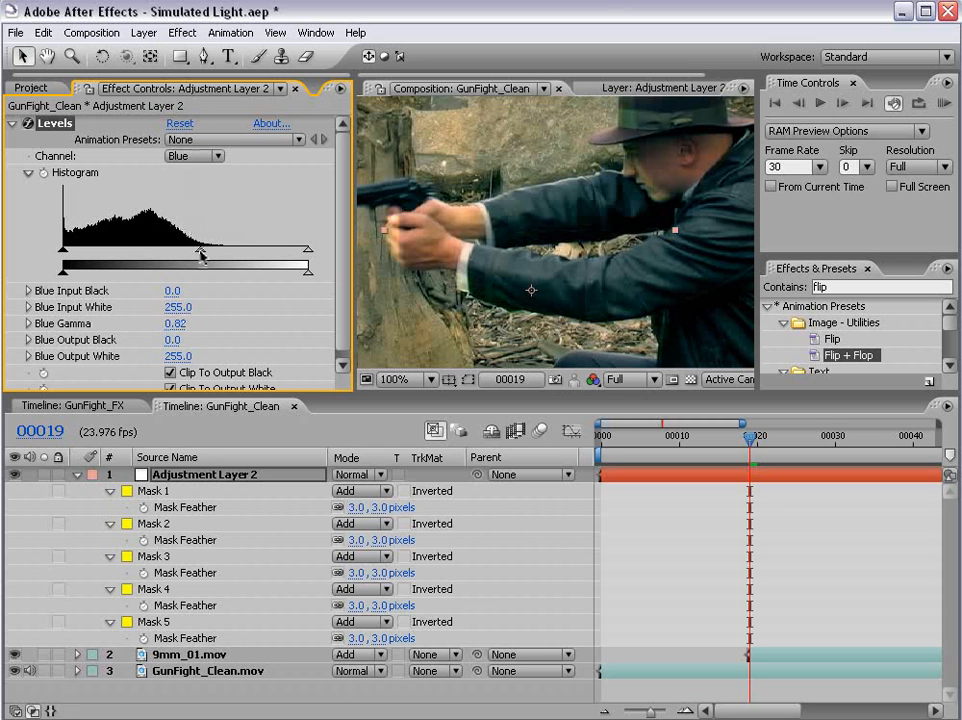
left_click_drag(200, 253, 193, 253)
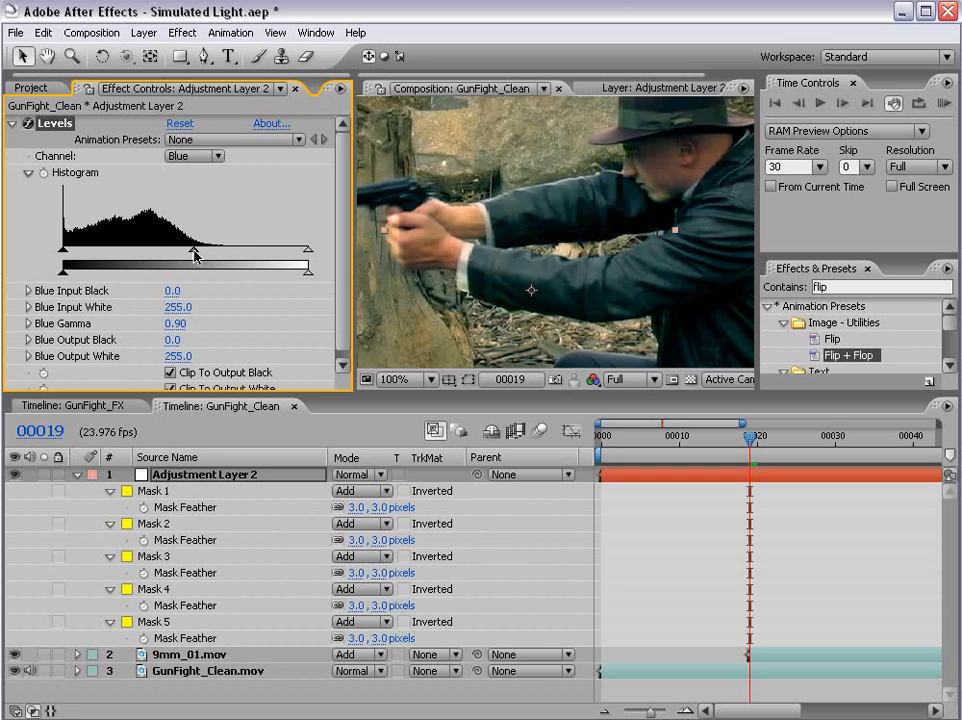
Step: Switch Levels to the Red channel for gamma 1.15 and select Adjustment Layer 2
left_click(194, 155)
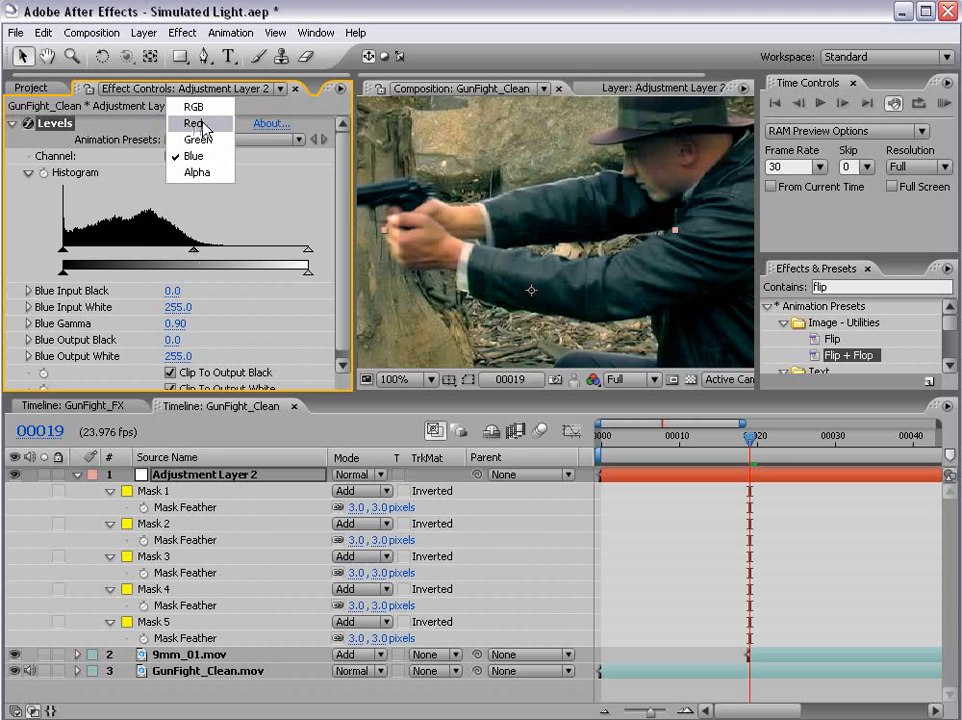
left_click(193, 123)
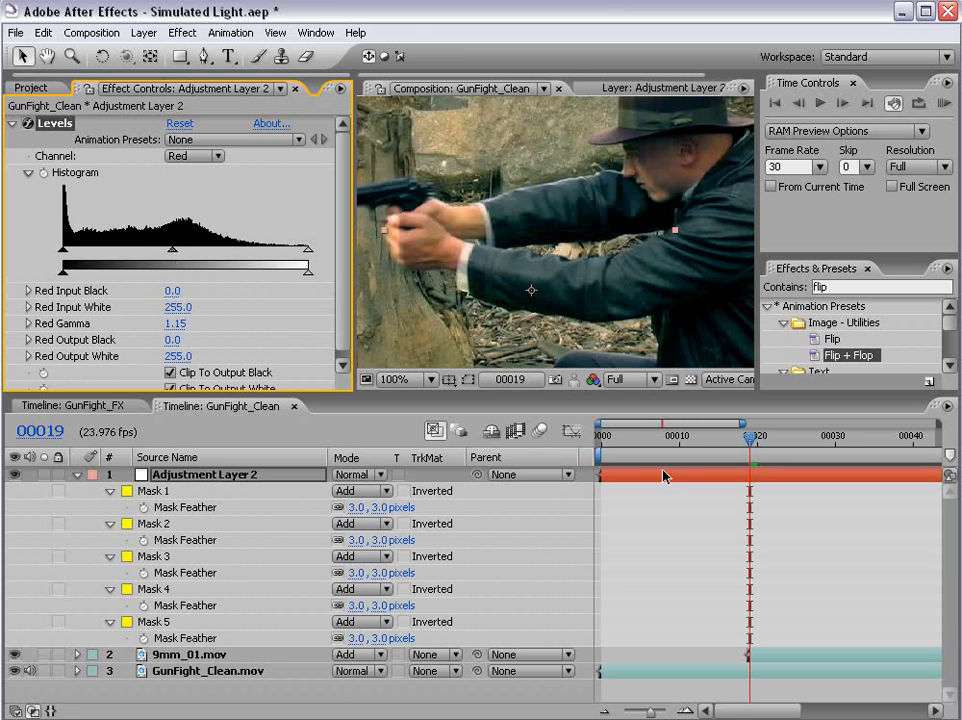
left_click(395, 379)
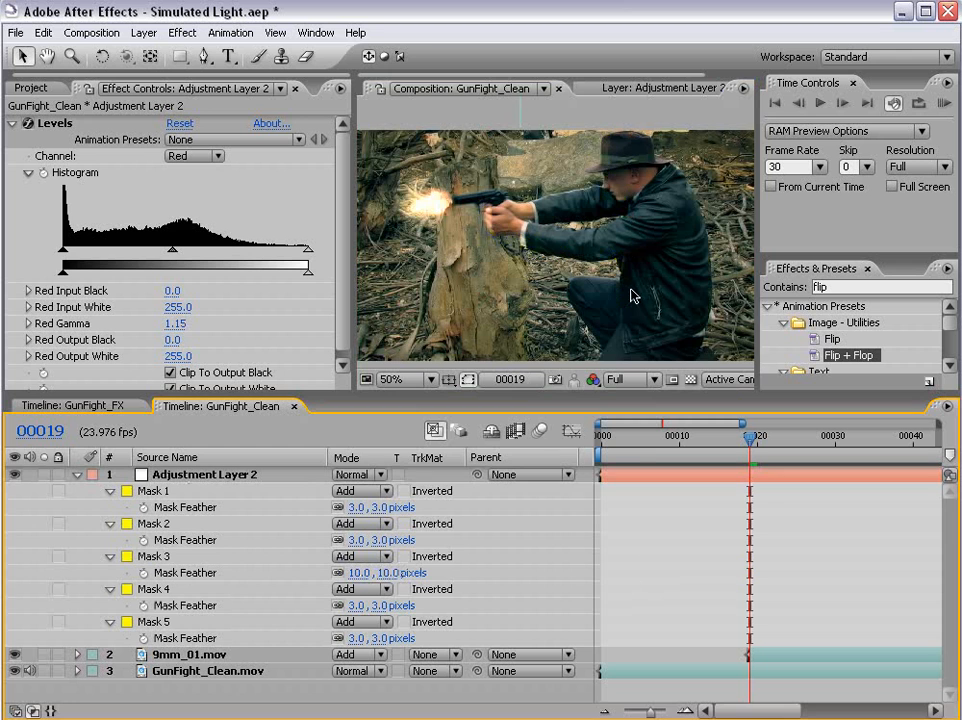
Step: Select Adjustment Layer 2 in the GunFight_Clean timeline
left_click(392, 379)
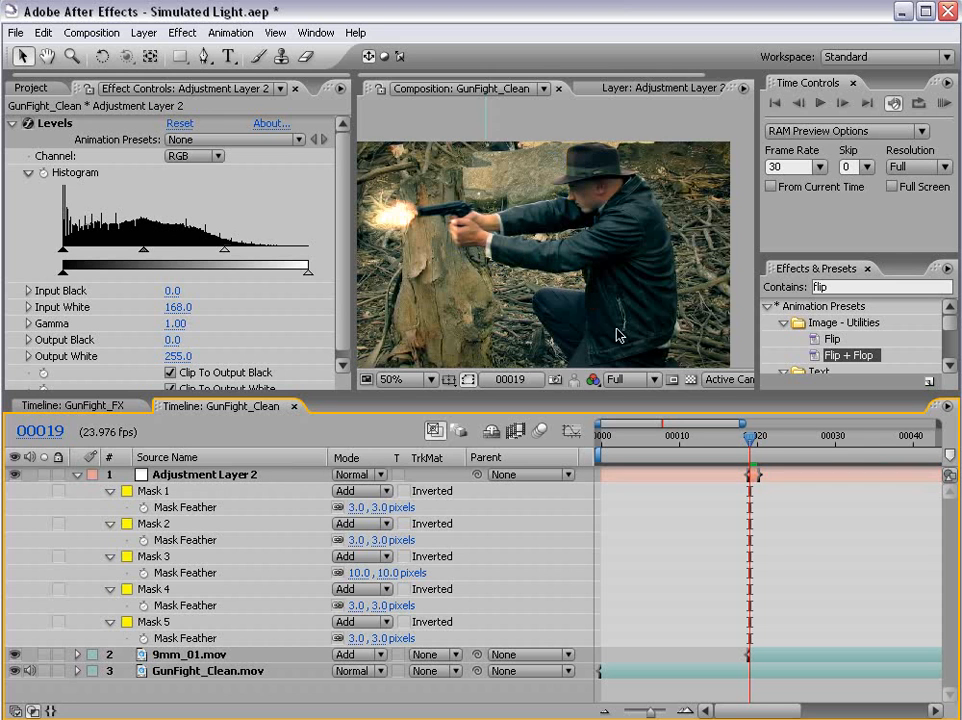
mouse_move(608, 325)
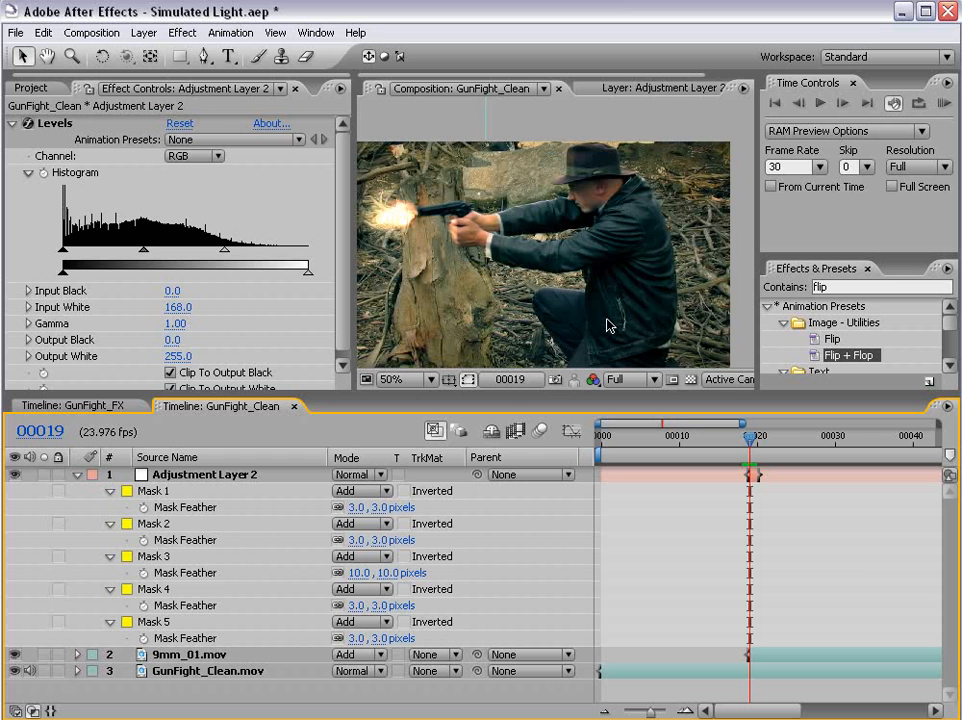
mouse_move(568, 310)
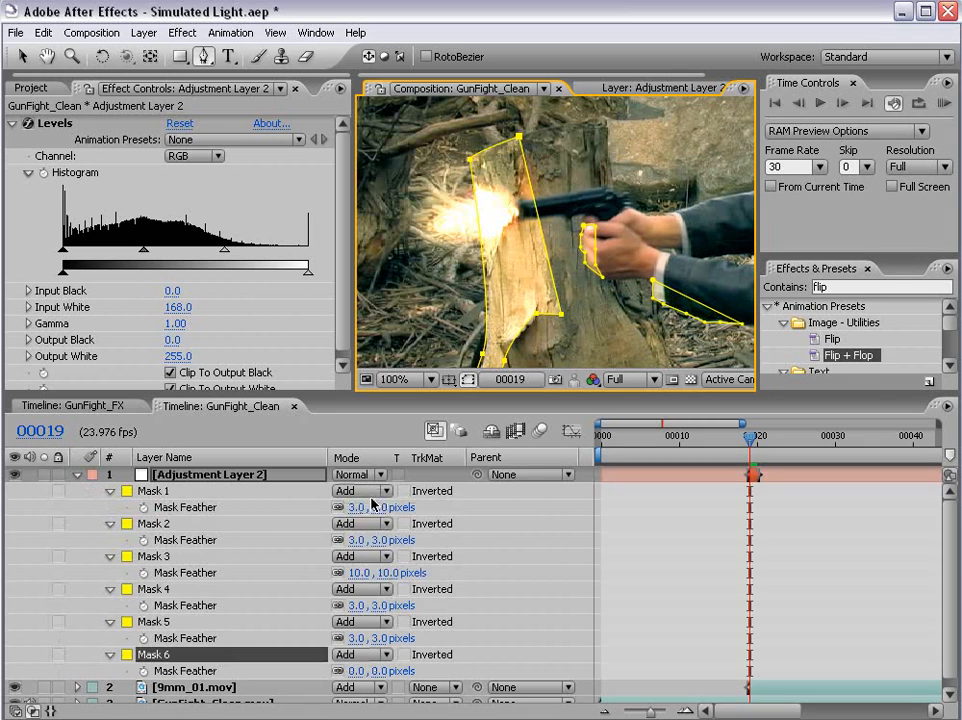
Step: Set the stump mask's feather to 26 pixels and scroll through the Action Movie Essentials page
type("26.0")
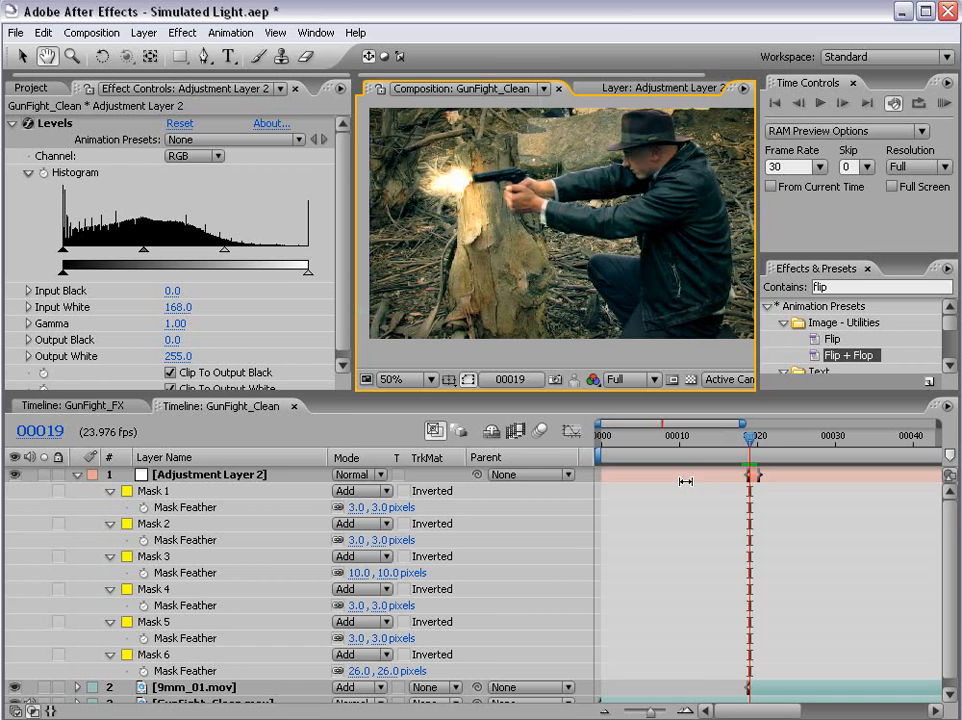
scroll("down", 3)
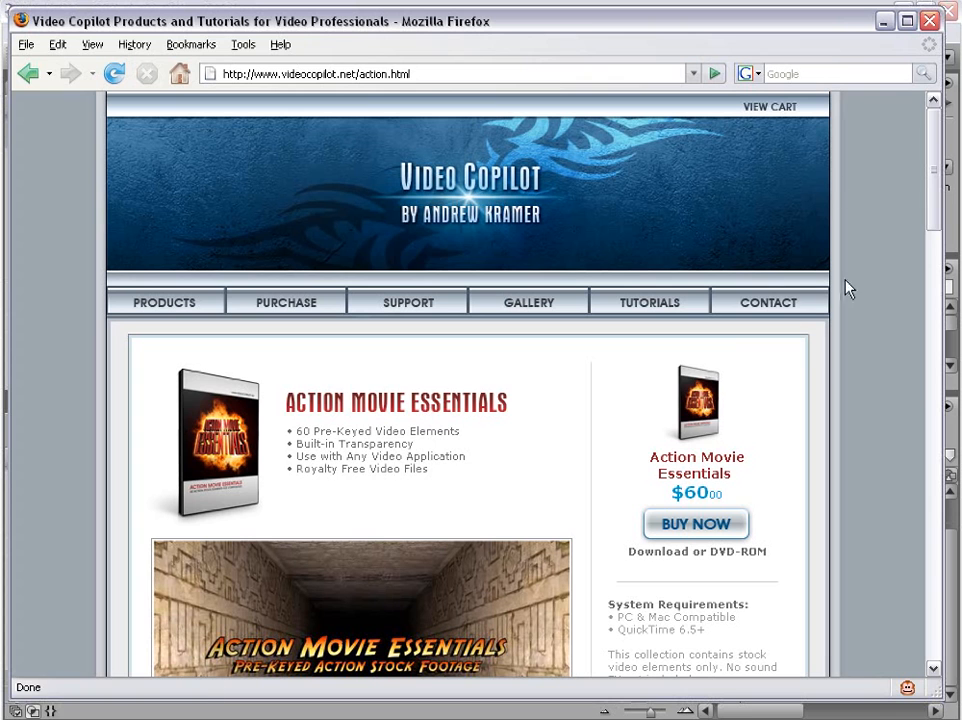
scroll("down", 3)
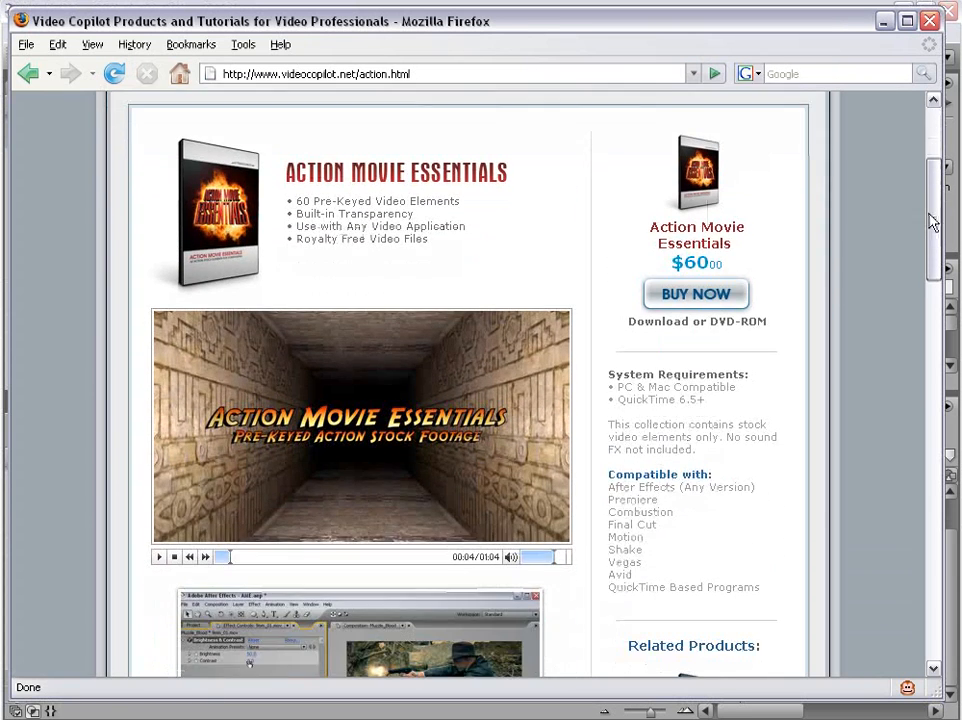